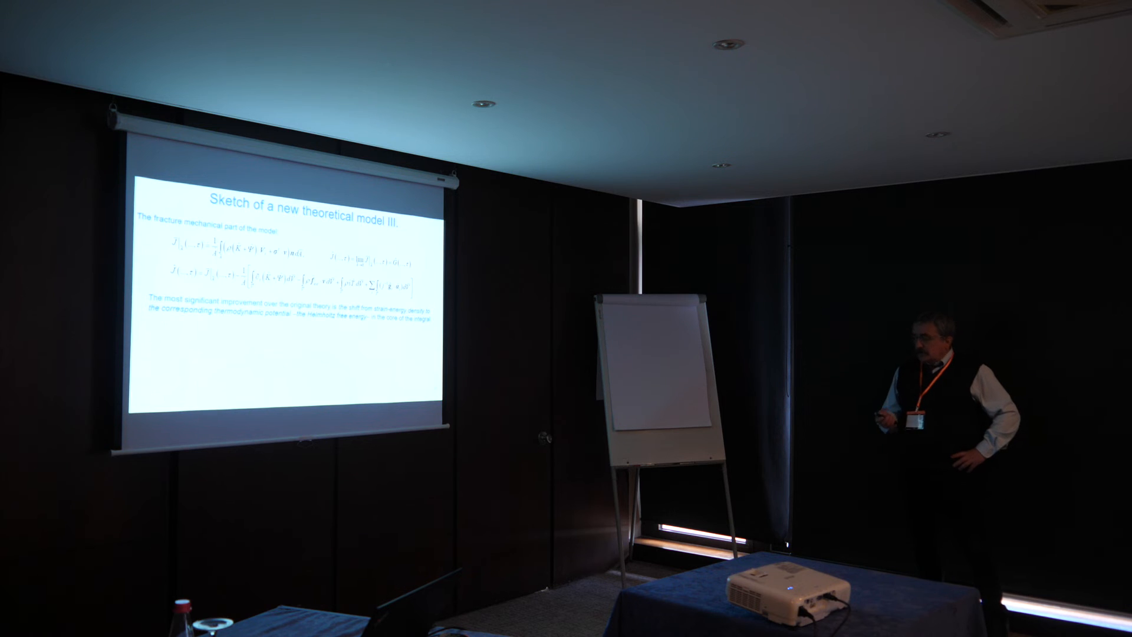
key(right)
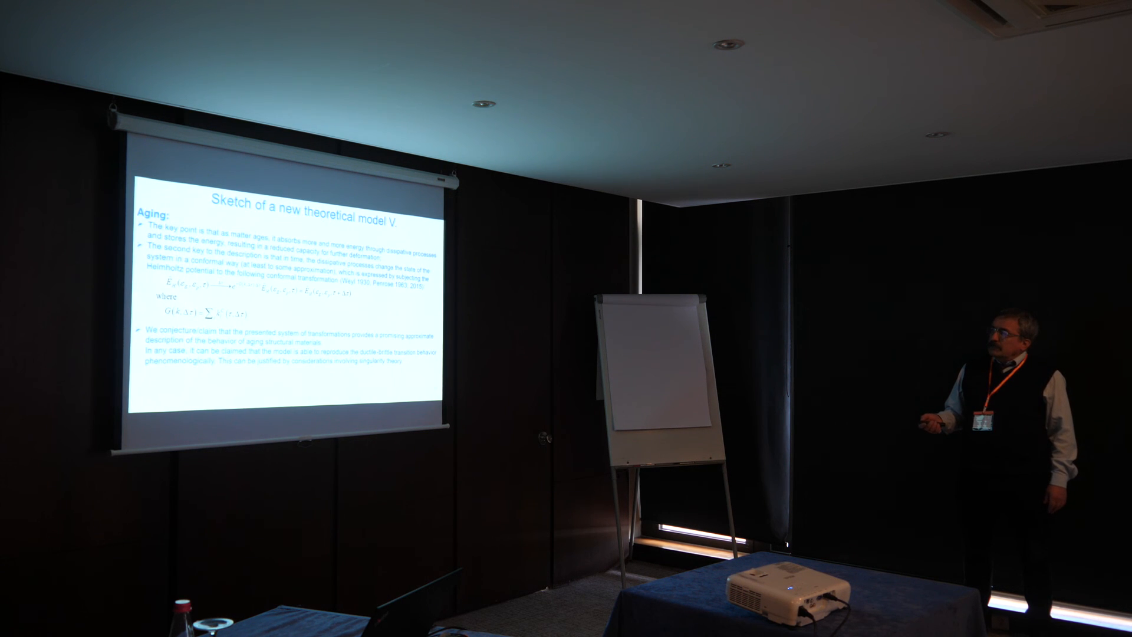
key(right)
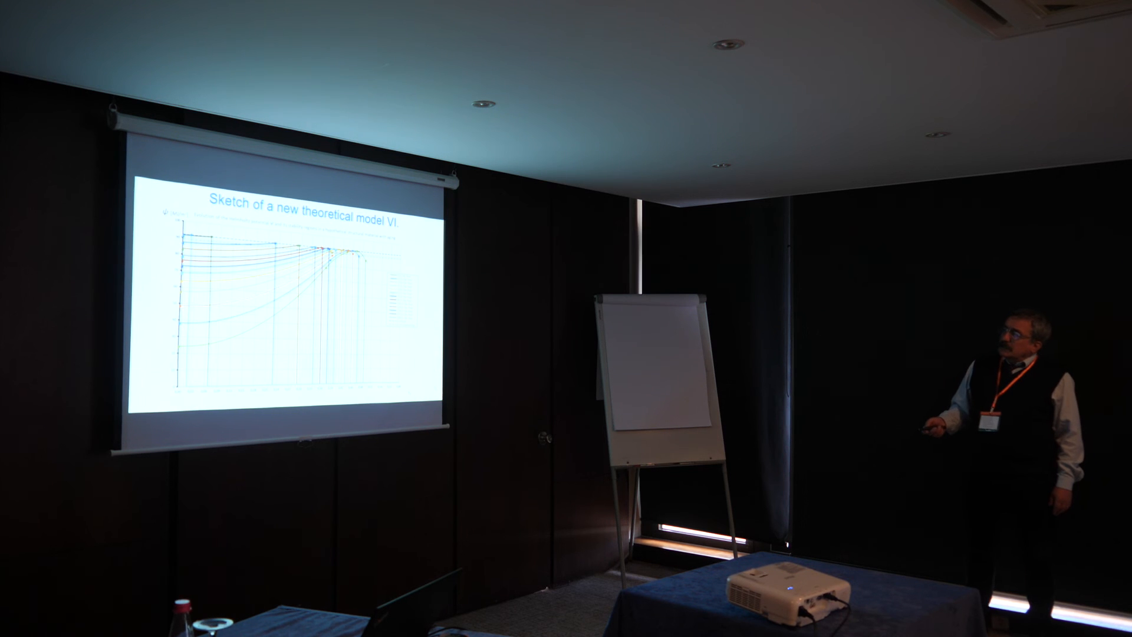